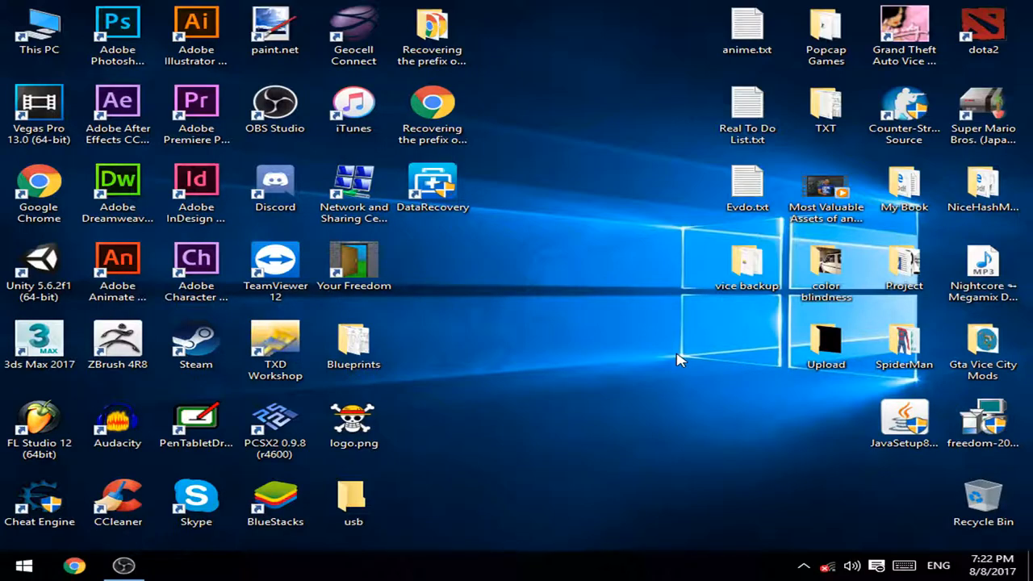
mouse_move(658, 357)
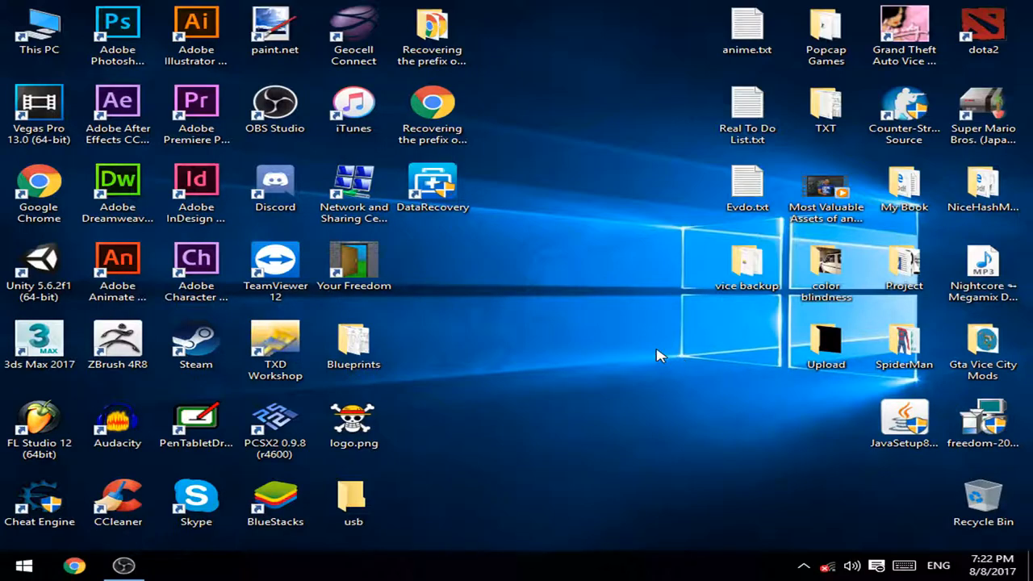
- Launch Grand Theft Auto: Vice City and Cheat Engine from their desktop shortcuts
click(39, 497)
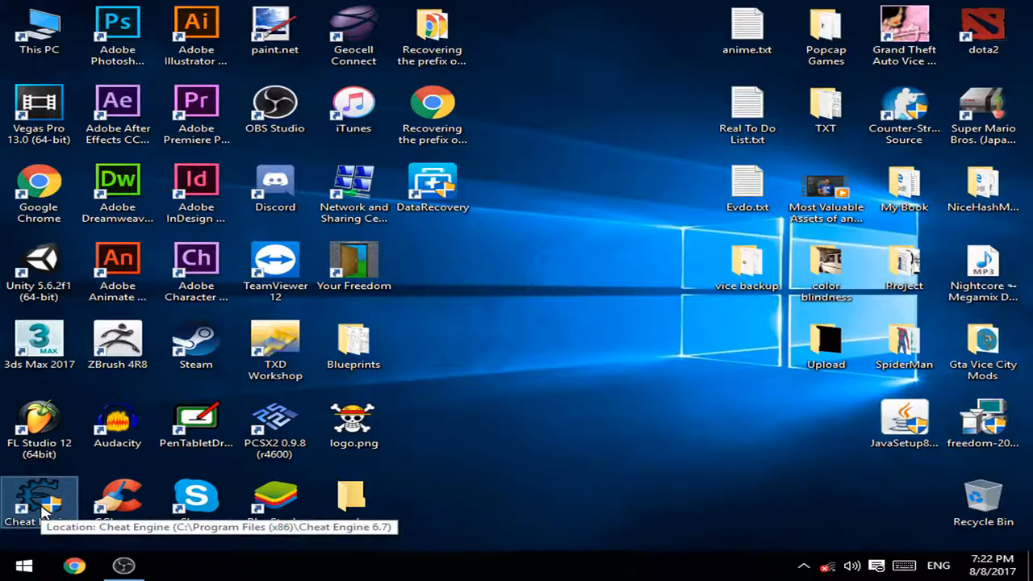
mouse_move(586, 26)
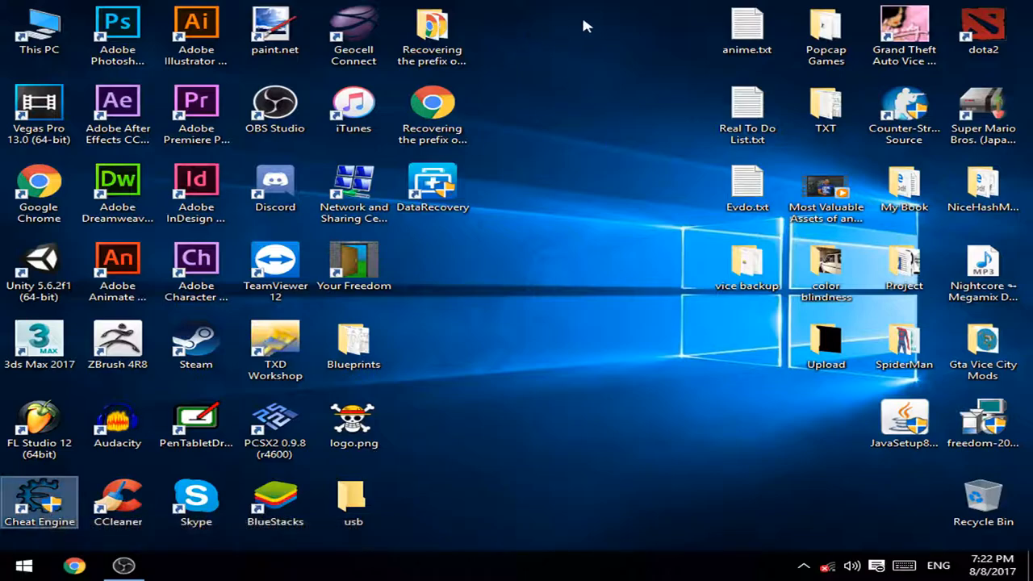
click(903, 34)
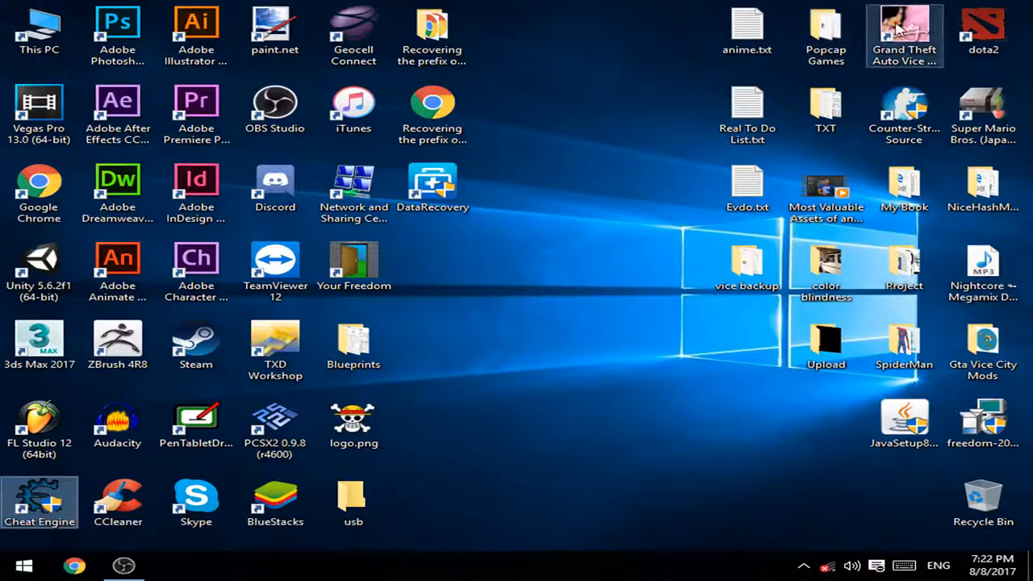
mouse_move(826, 190)
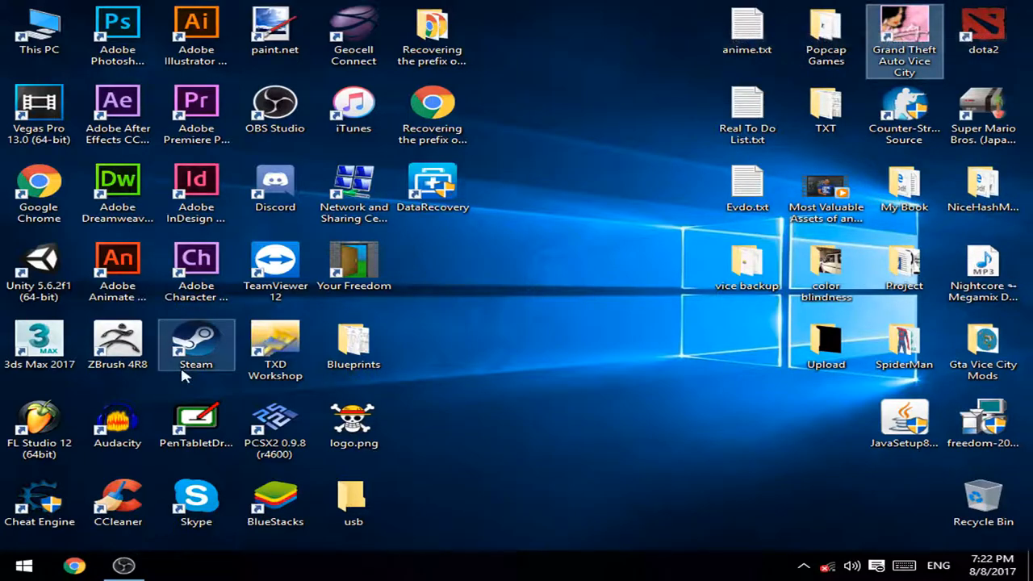
mouse_move(197, 347)
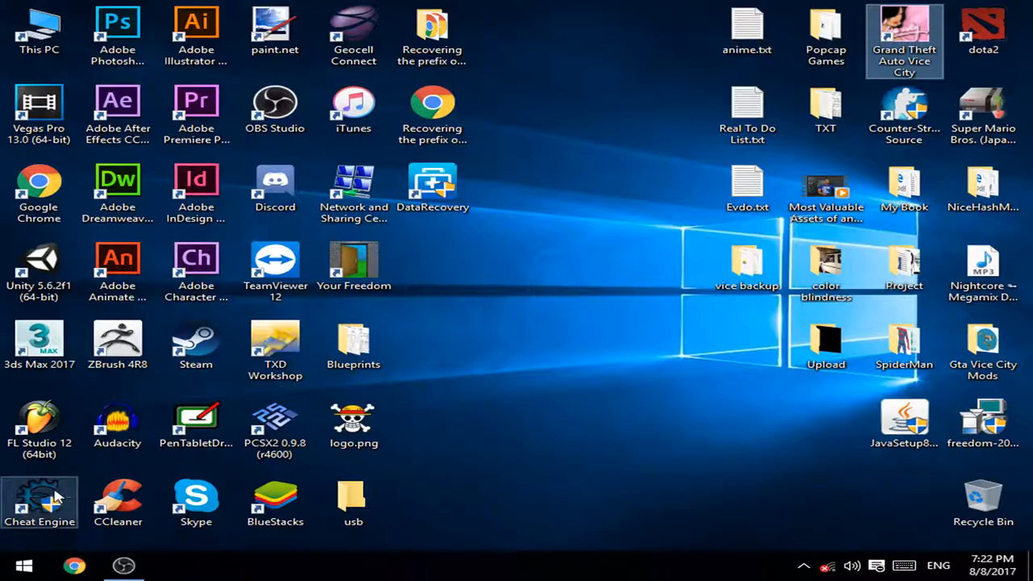
double_click(38, 497)
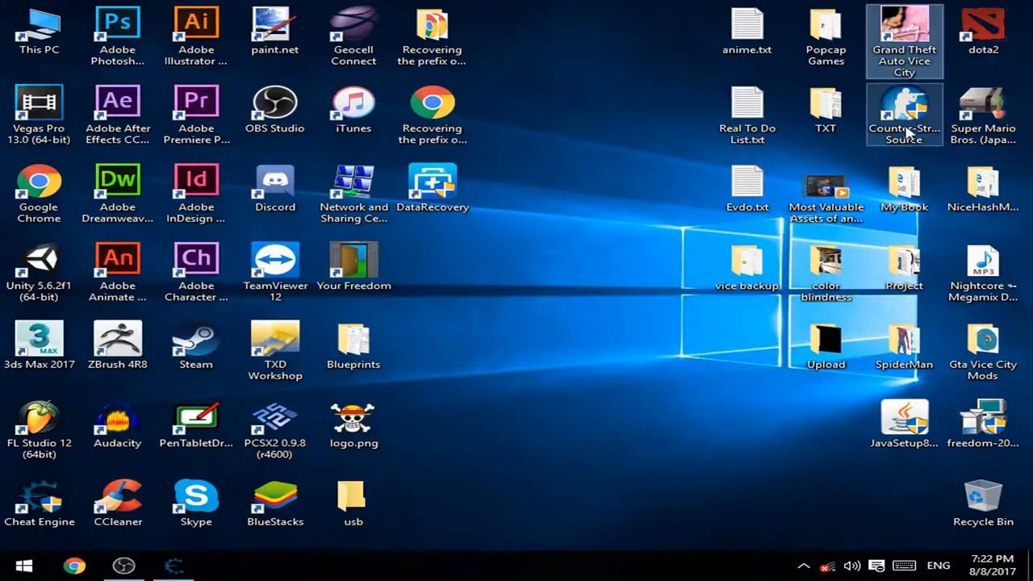
double_click(903, 32)
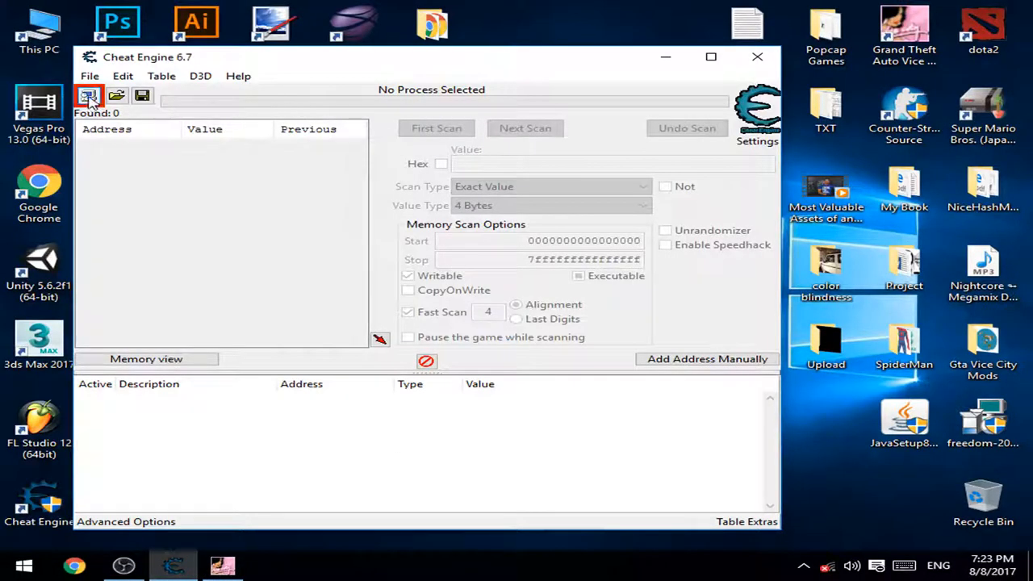
- Attach to gta-vc.exe and run a First Scan for the money value 11
click(89, 97)
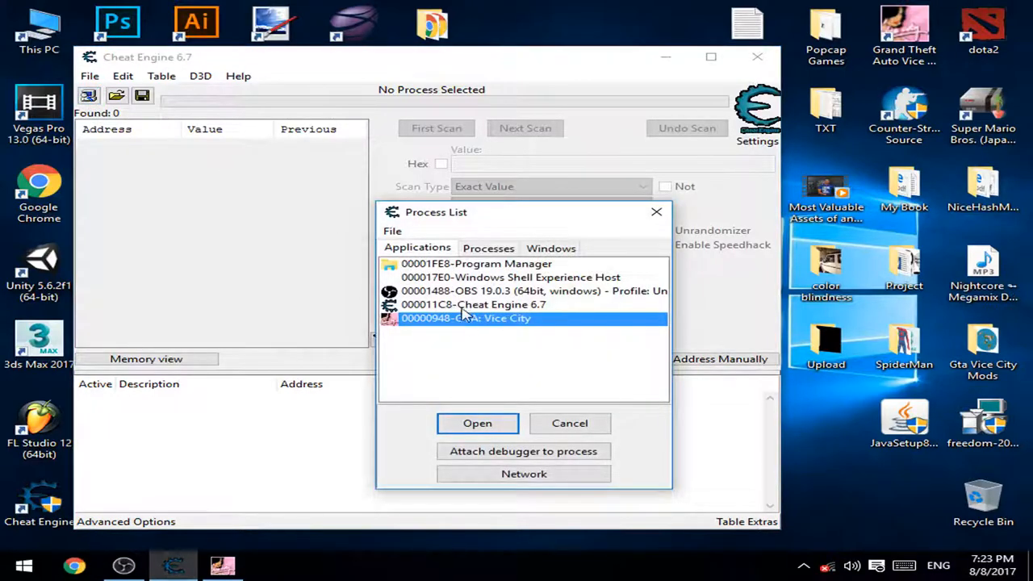
click(477, 423)
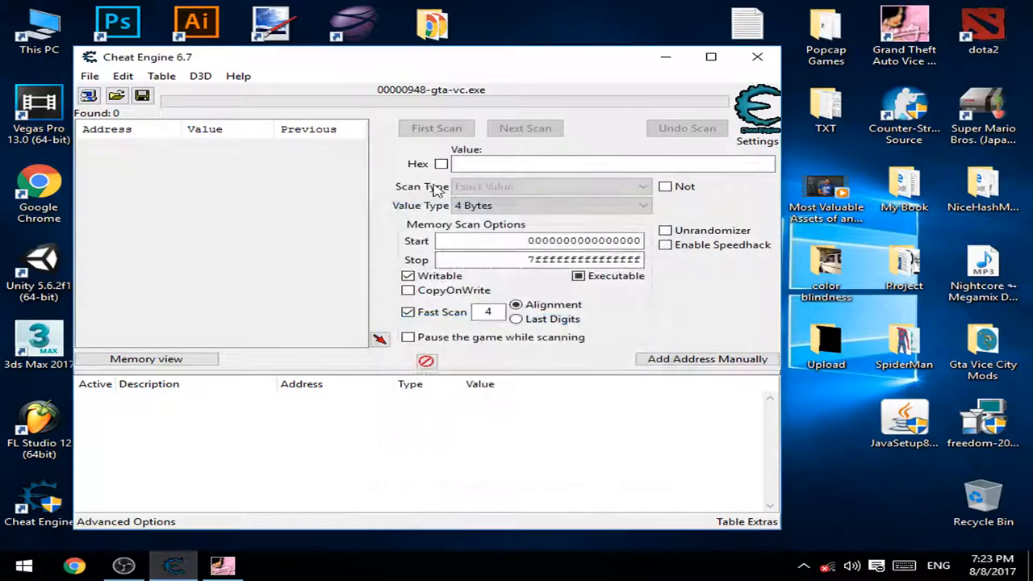
text(11)
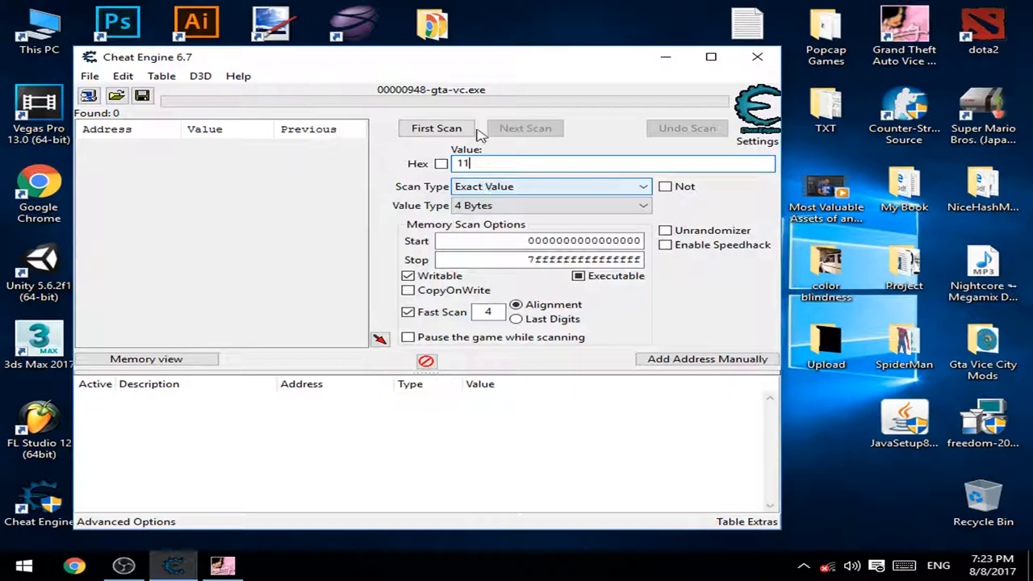
click(435, 127)
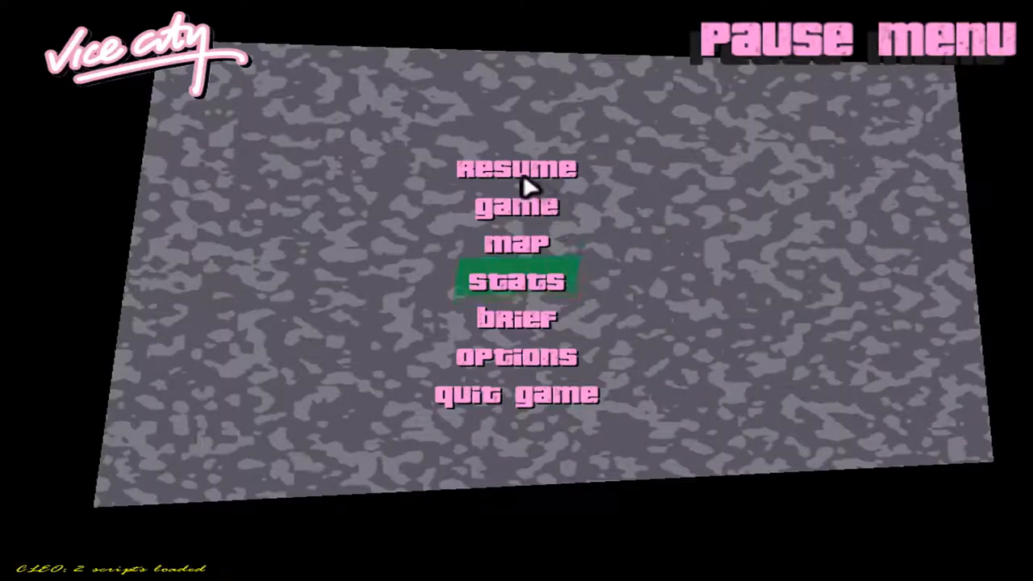
- Resume the game from the pause menu so the cash amount can change
click(518, 169)
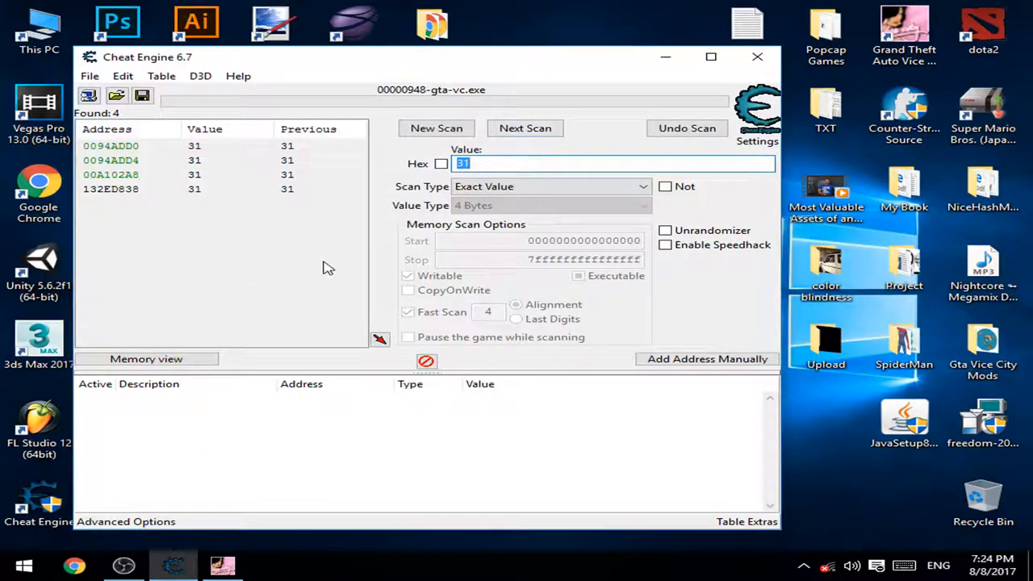
- Add the found money addresses to the cheat table and set their value to 999999999
click(112, 174)
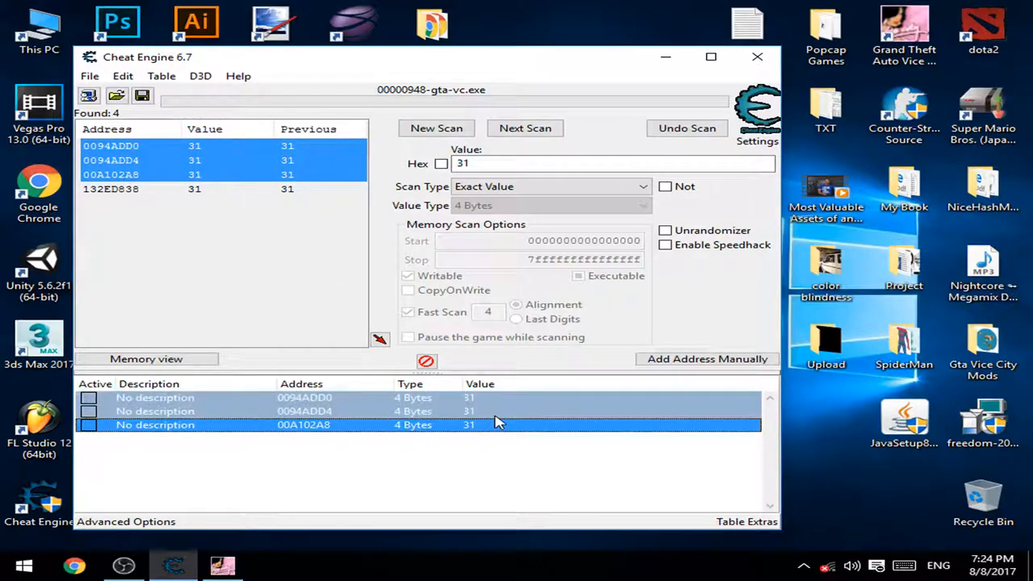
mouse_move(407, 421)
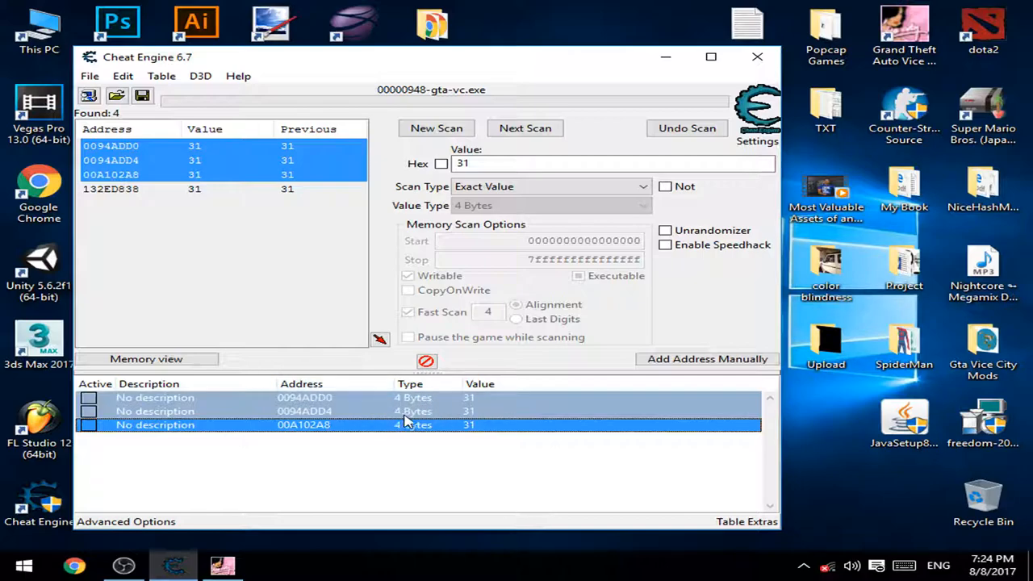
double_click(155, 425)
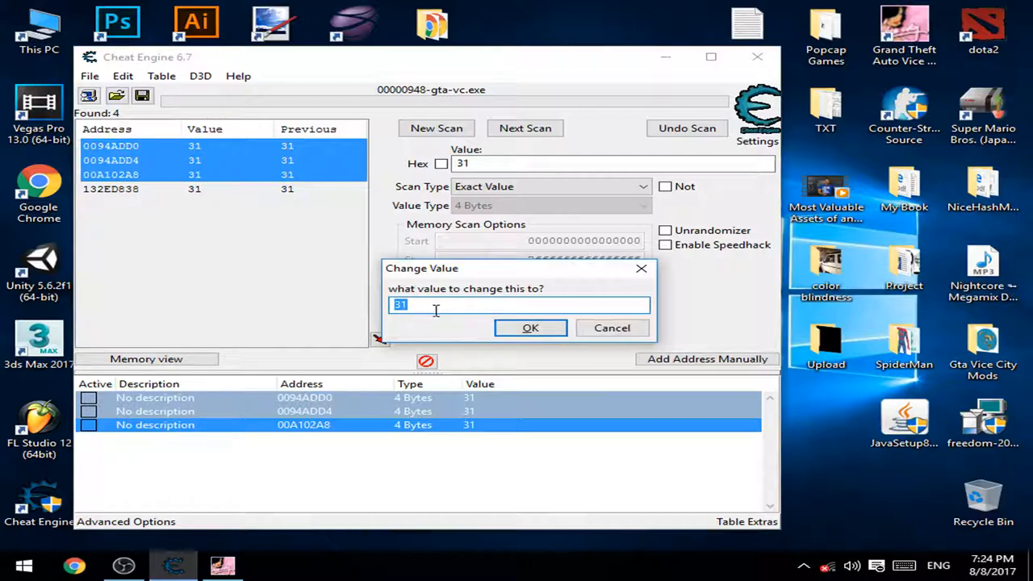
text(999999999)
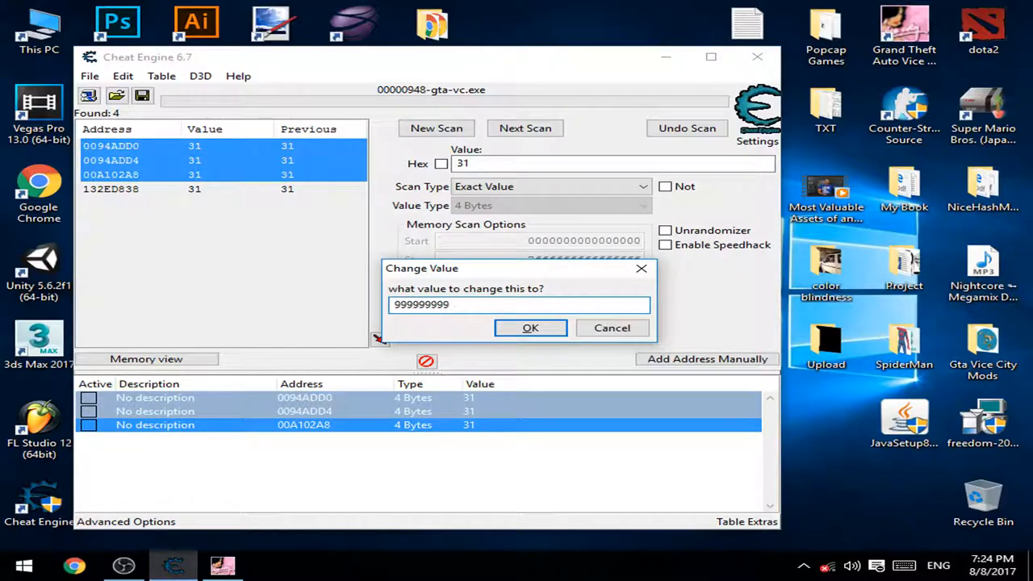
click(529, 326)
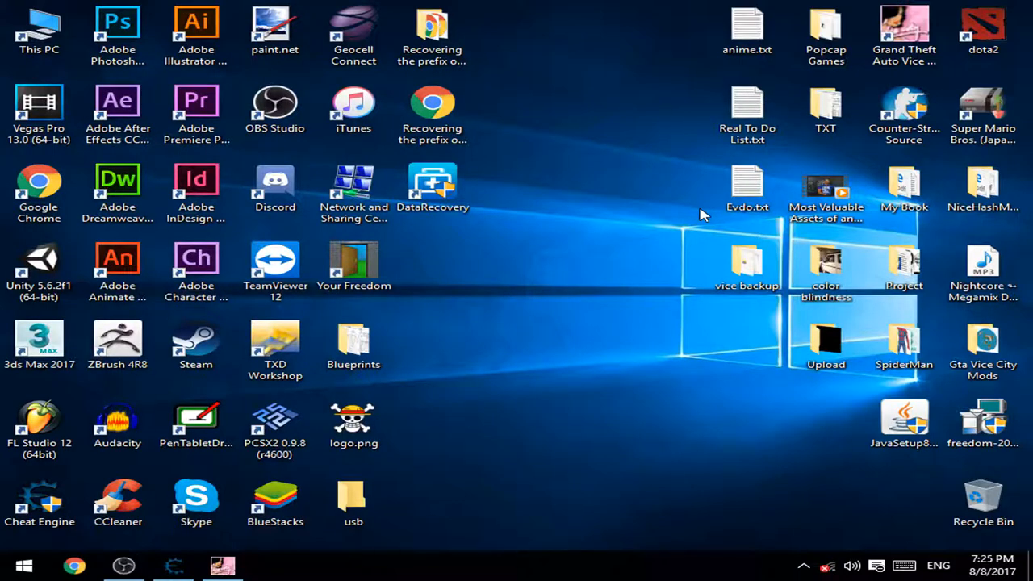
mouse_move(278, 455)
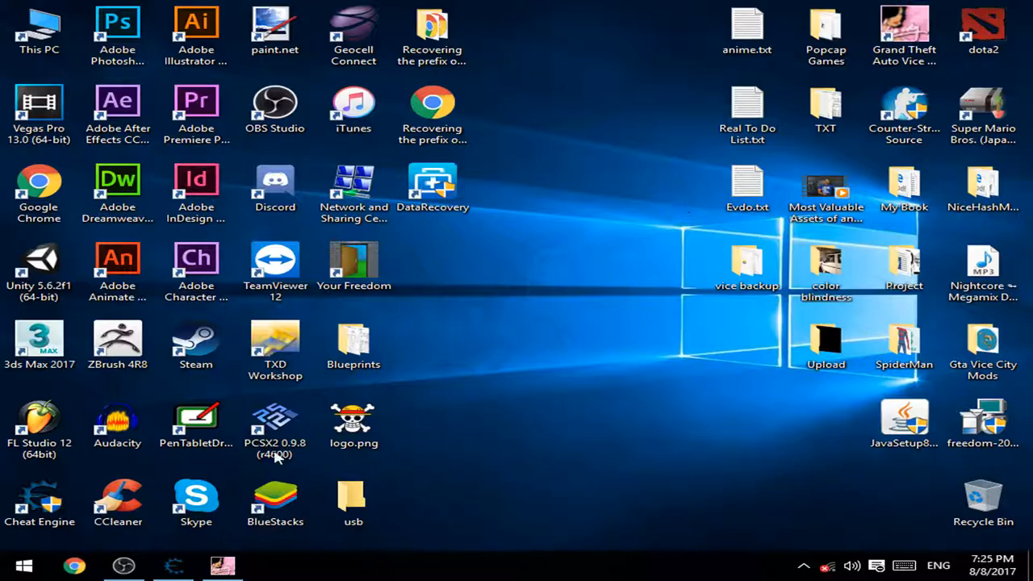